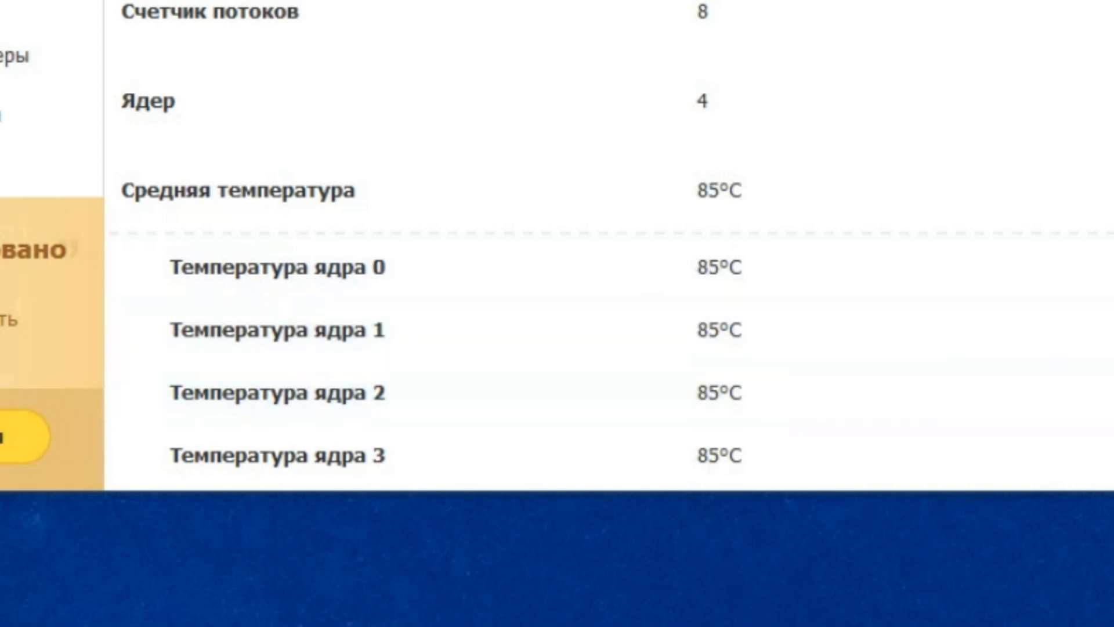
# Reach My Custom Plan 1's sleep and display settings via Control Panel's Power Options
pyautogui.click(145, 114)
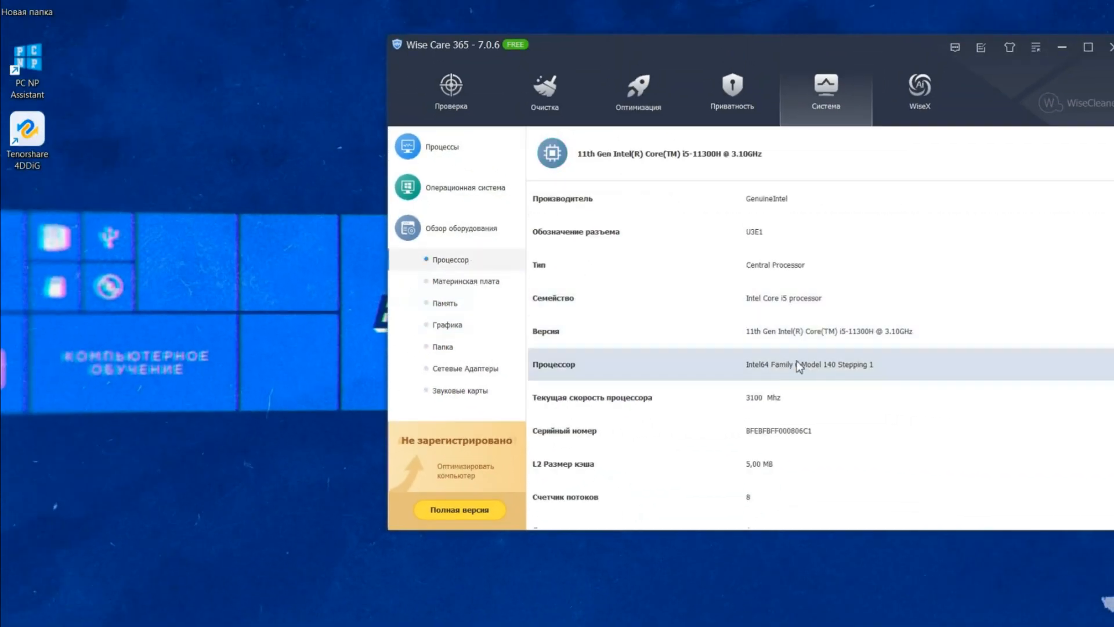
pyautogui.scroll(-3)
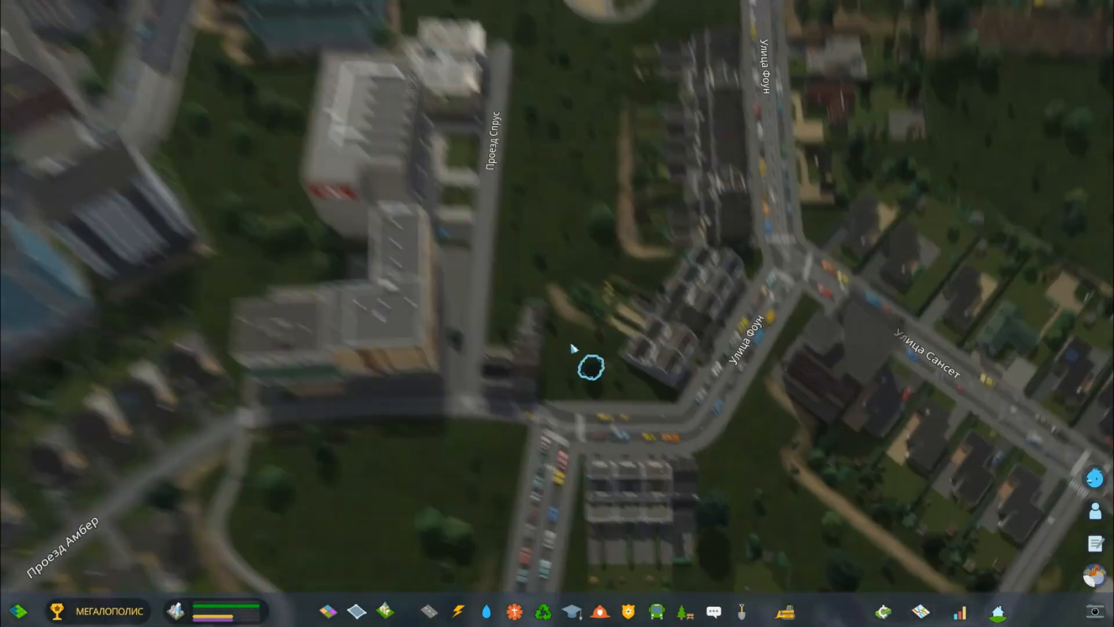
pyautogui.scroll(-3)
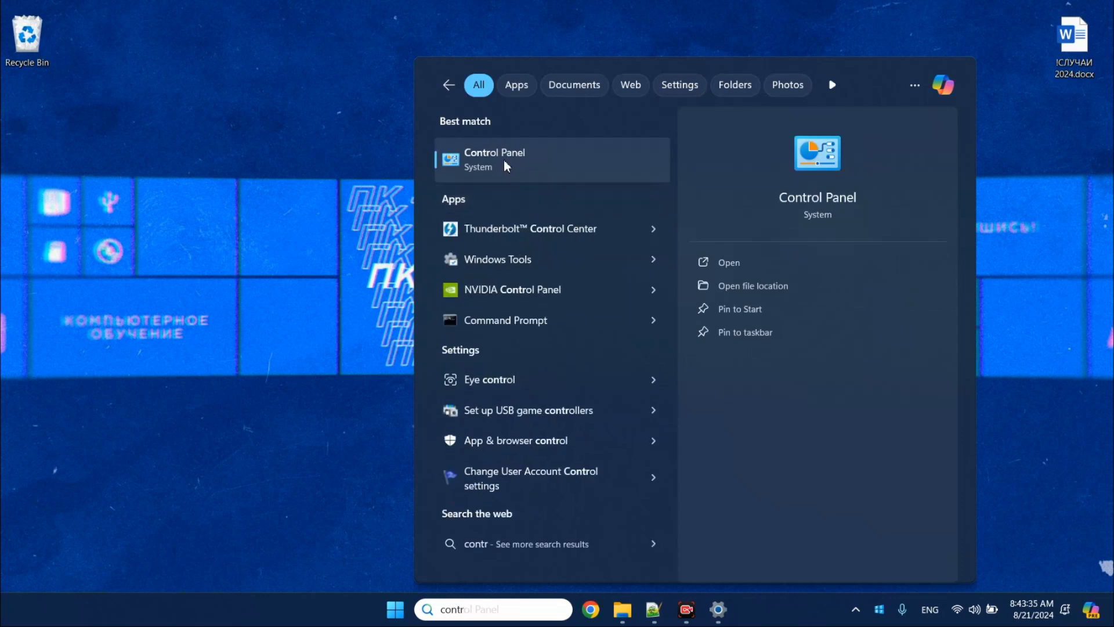
pyautogui.click(494, 159)
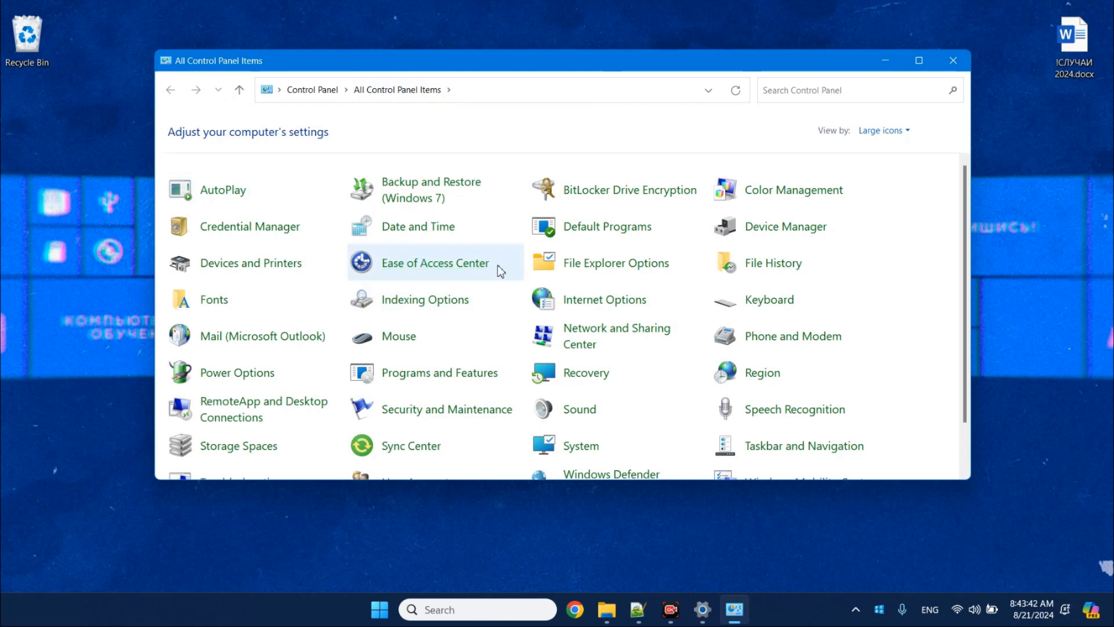
pyautogui.scroll(-3)
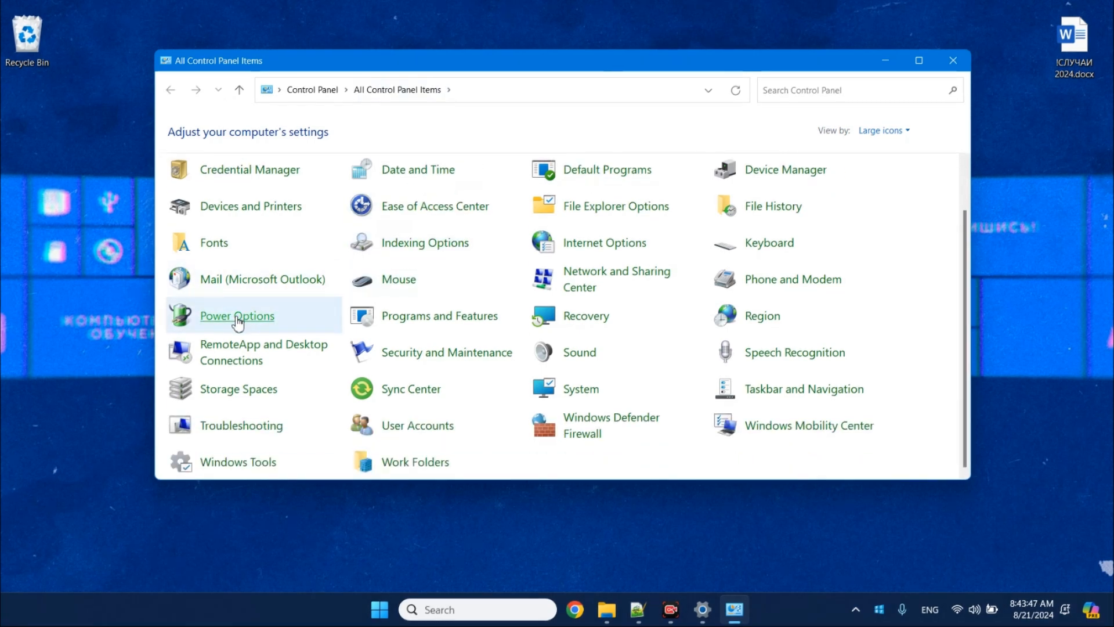
pyautogui.click(236, 316)
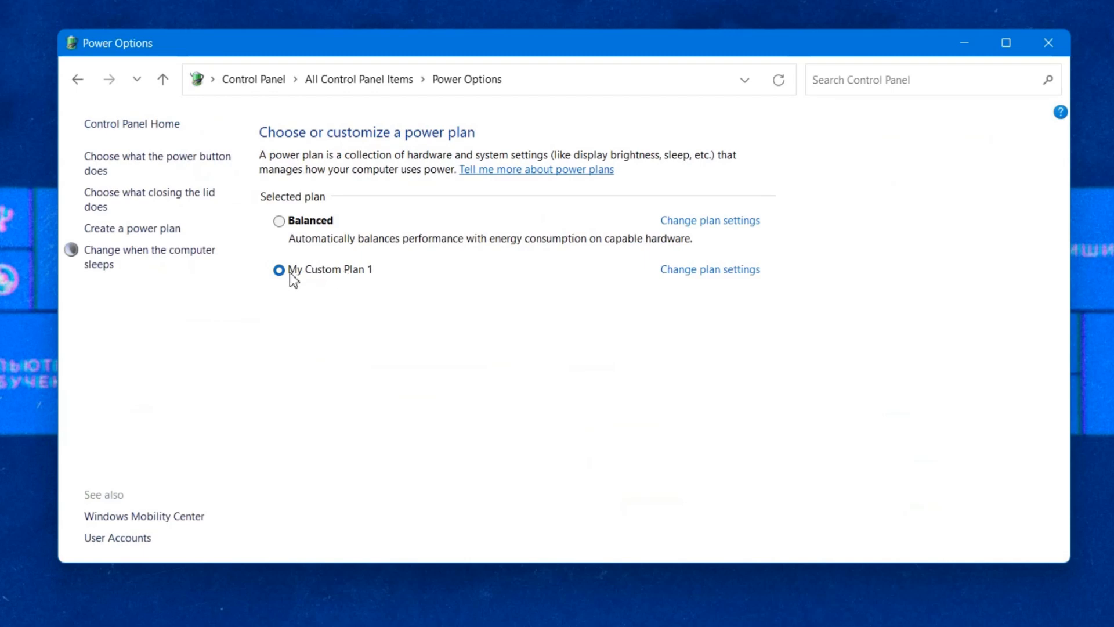
pyautogui.moveTo(362, 277)
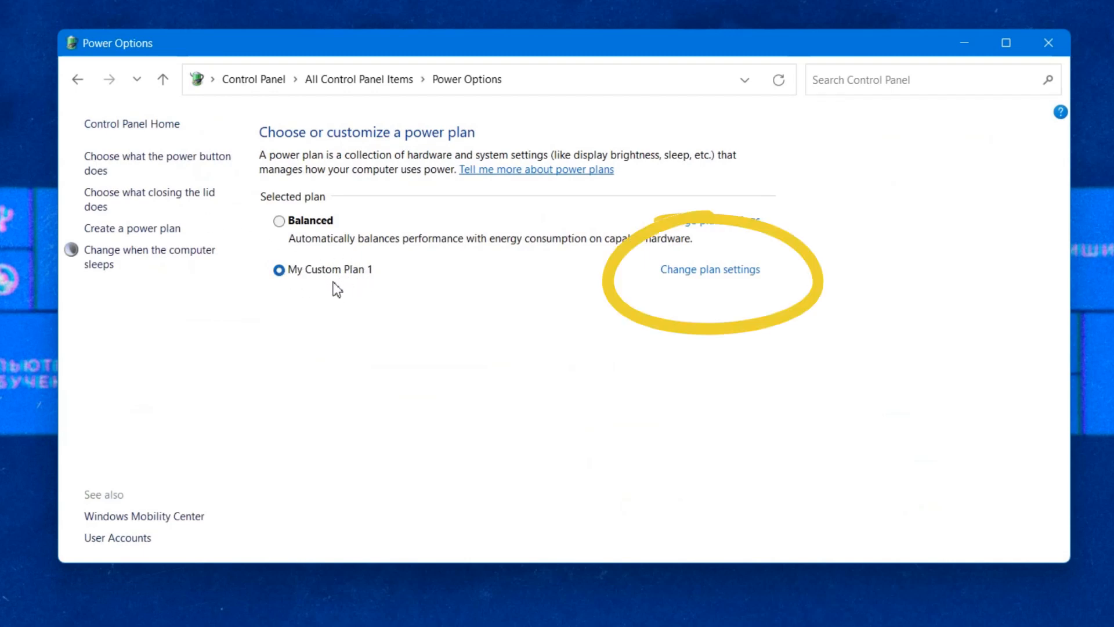
pyautogui.click(709, 268)
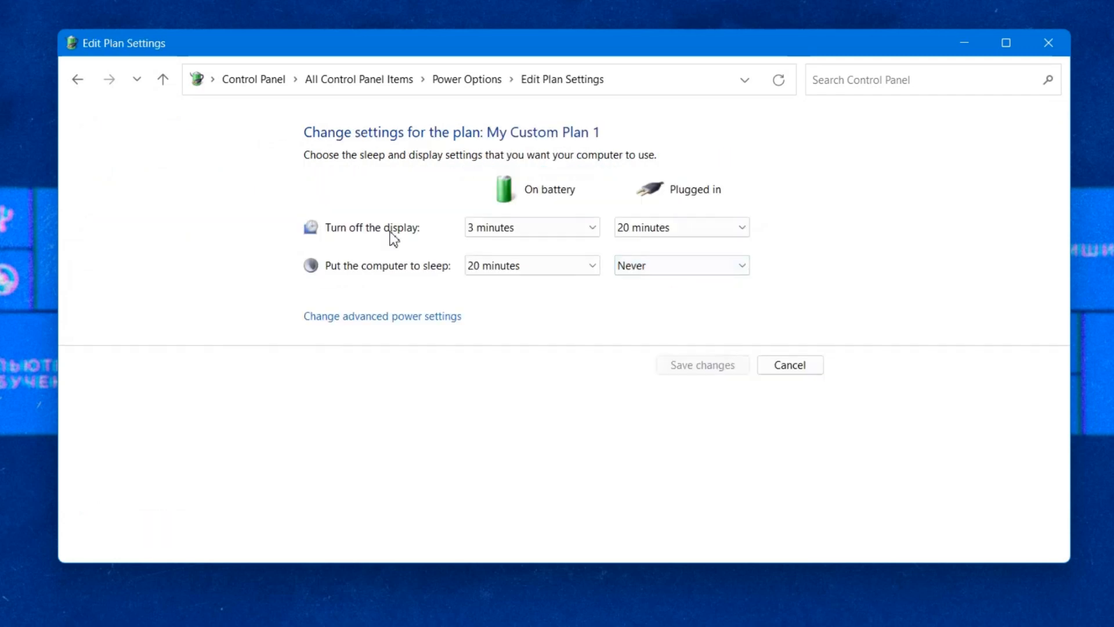
pyautogui.click(382, 316)
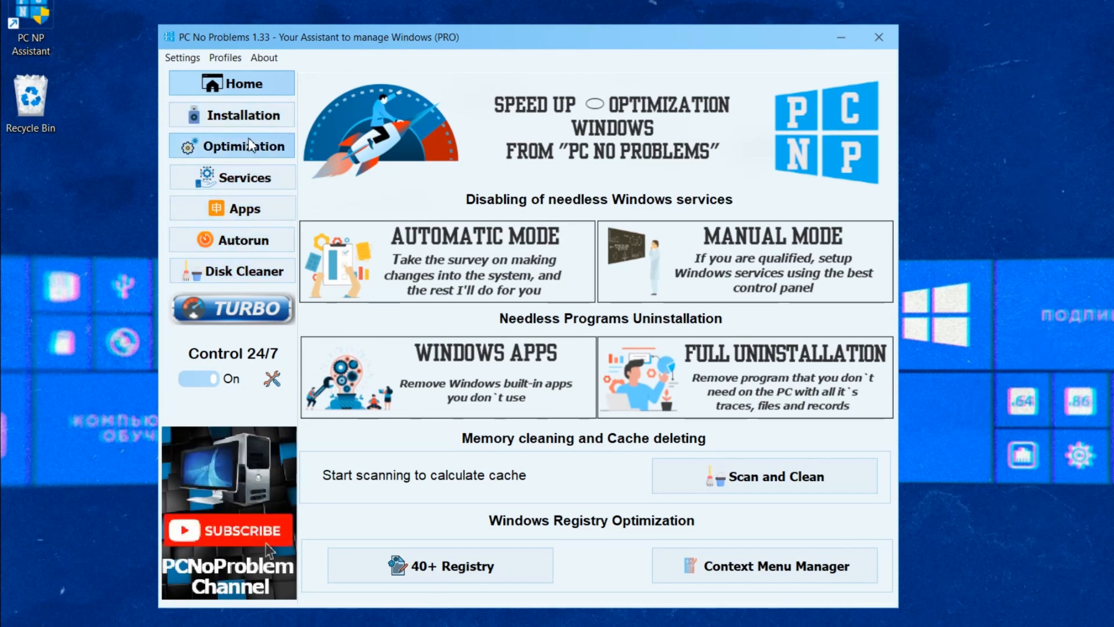
pyautogui.click(232, 146)
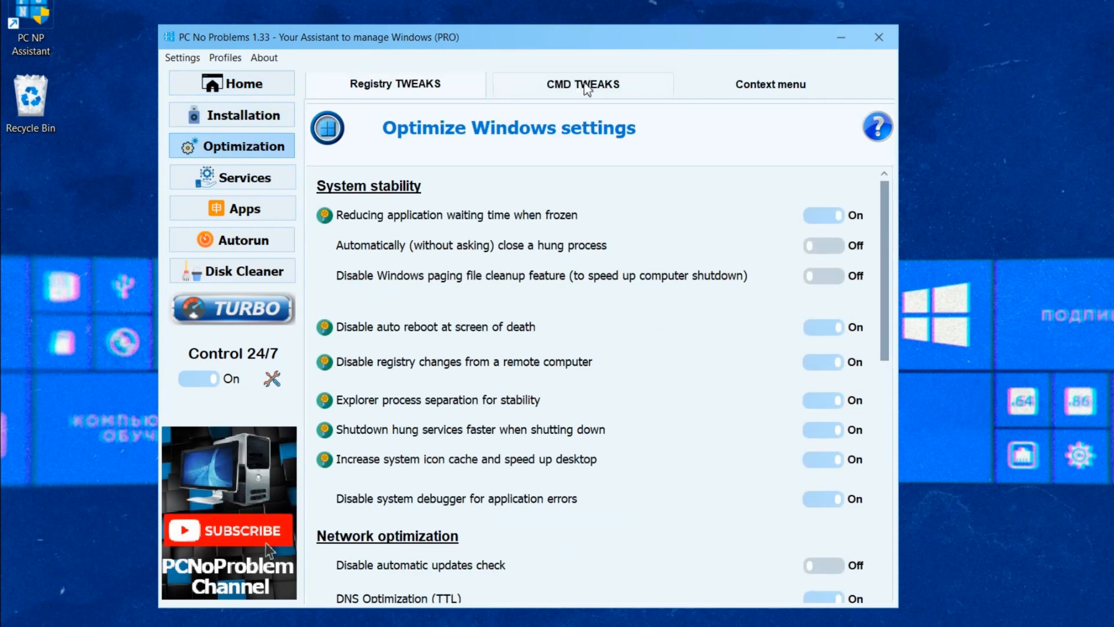
pyautogui.click(583, 84)
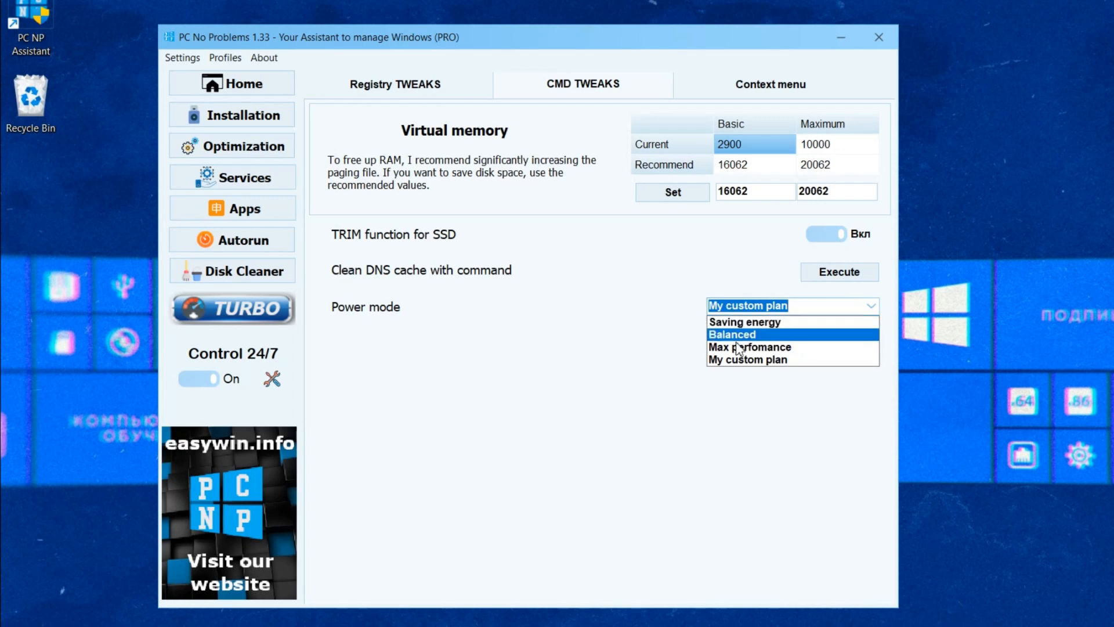
pyautogui.click(248, 178)
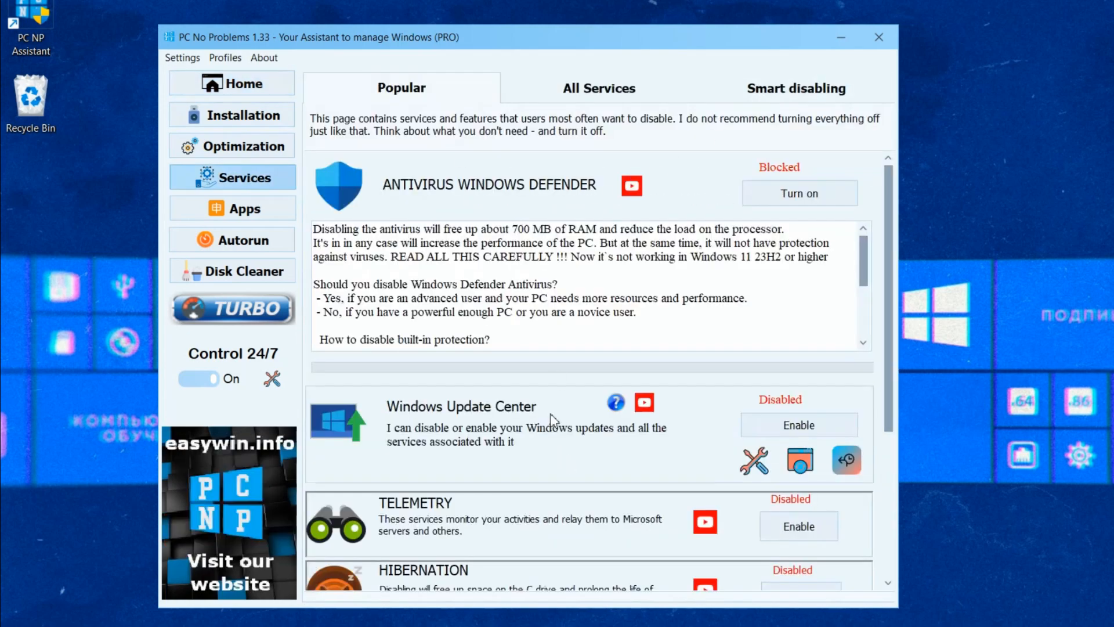
pyautogui.click(796, 87)
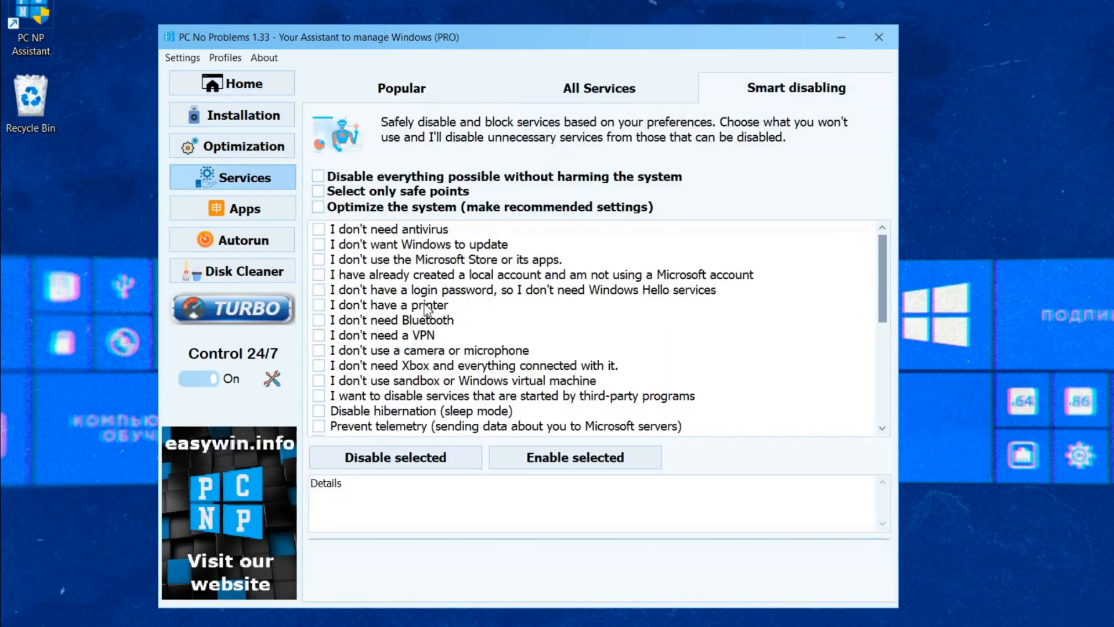
pyautogui.moveTo(235, 107)
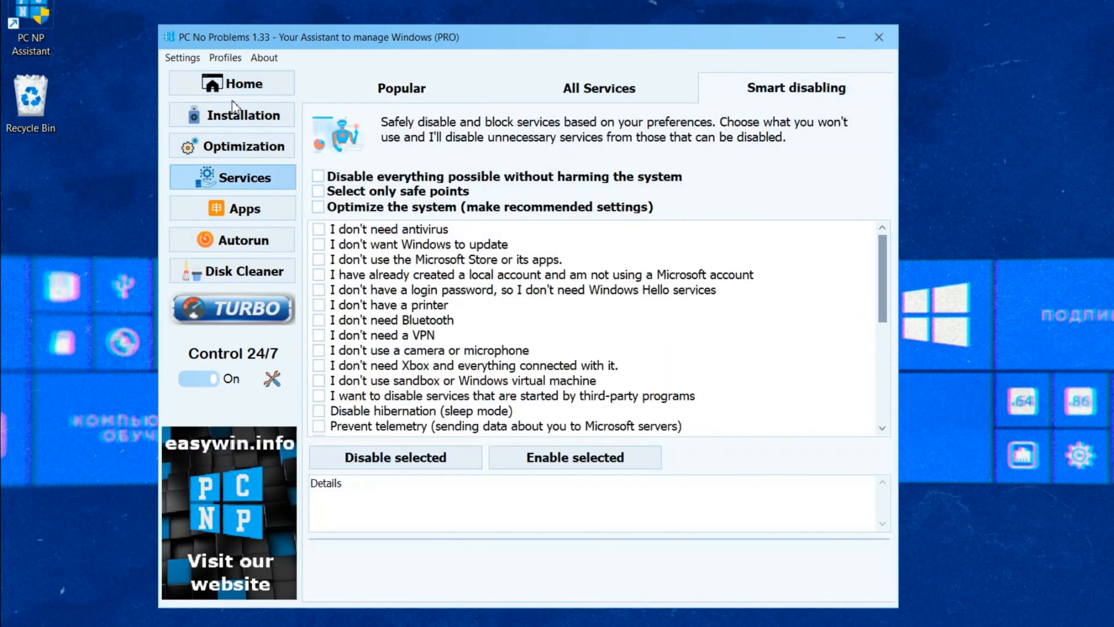
pyautogui.click(231, 83)
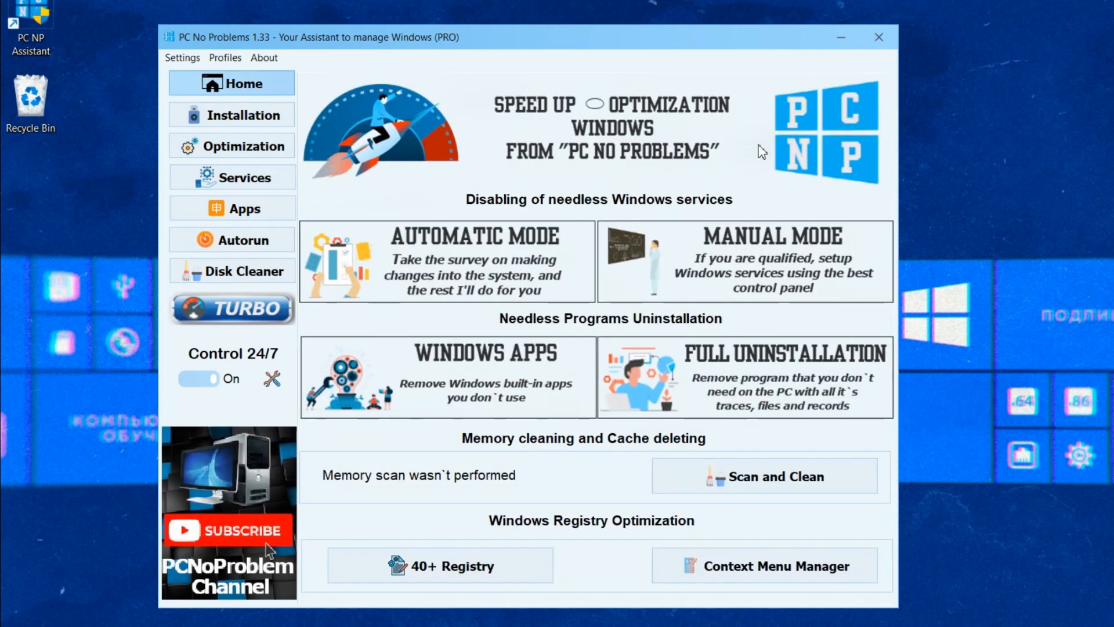